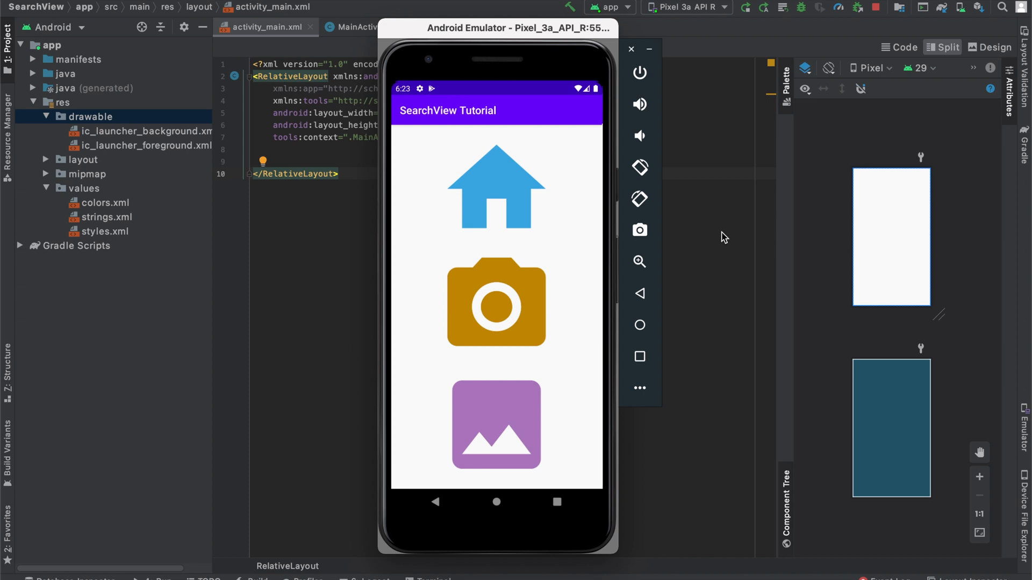
{"action": "mouse_move", "coordinate": [541, 253]}
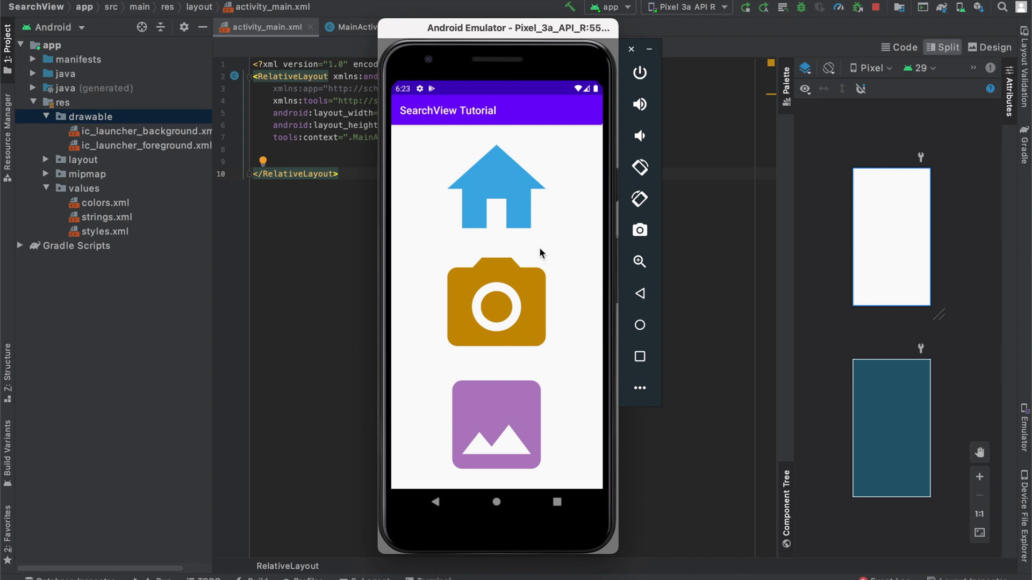
{"action": "mouse_move", "coordinate": [535, 421]}
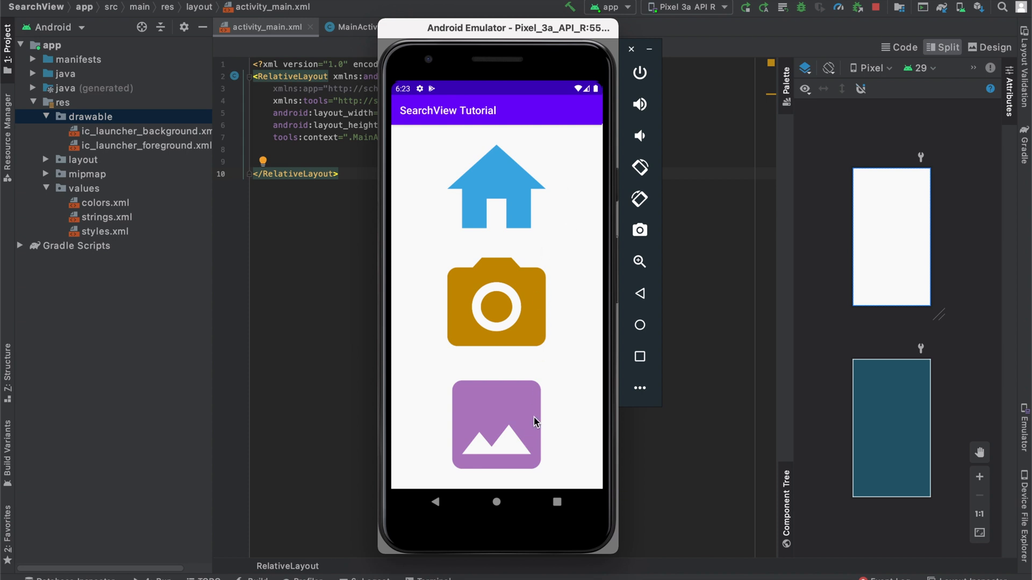
{"action": "mouse_move", "coordinate": [505, 211]}
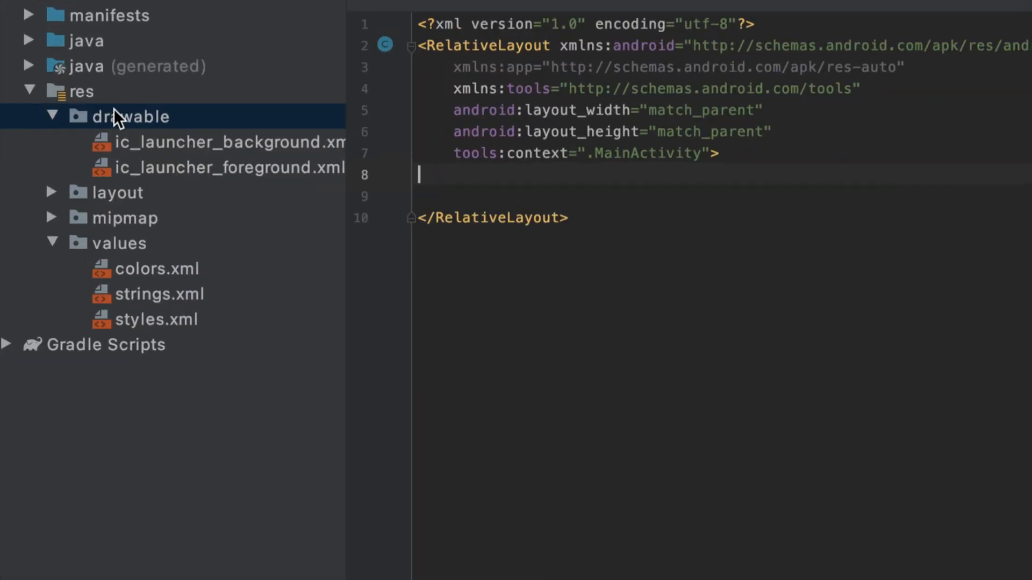
Start a new Vector Asset from the drawable folder's context menu
{"action": "right_click", "coordinate": [121, 116]}
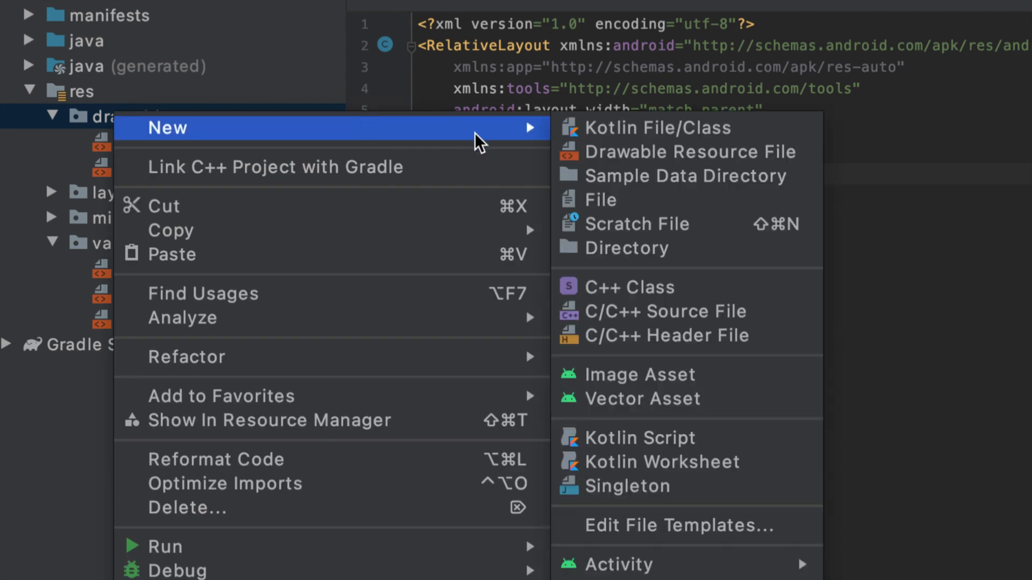
{"action": "left_click", "coordinate": [639, 398]}
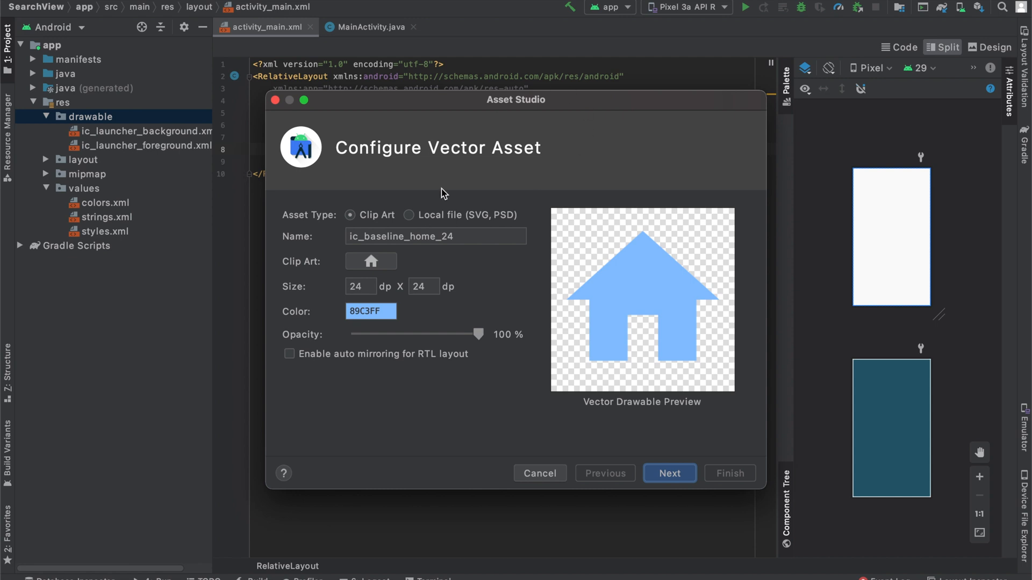
{"action": "mouse_move", "coordinate": [320, 218]}
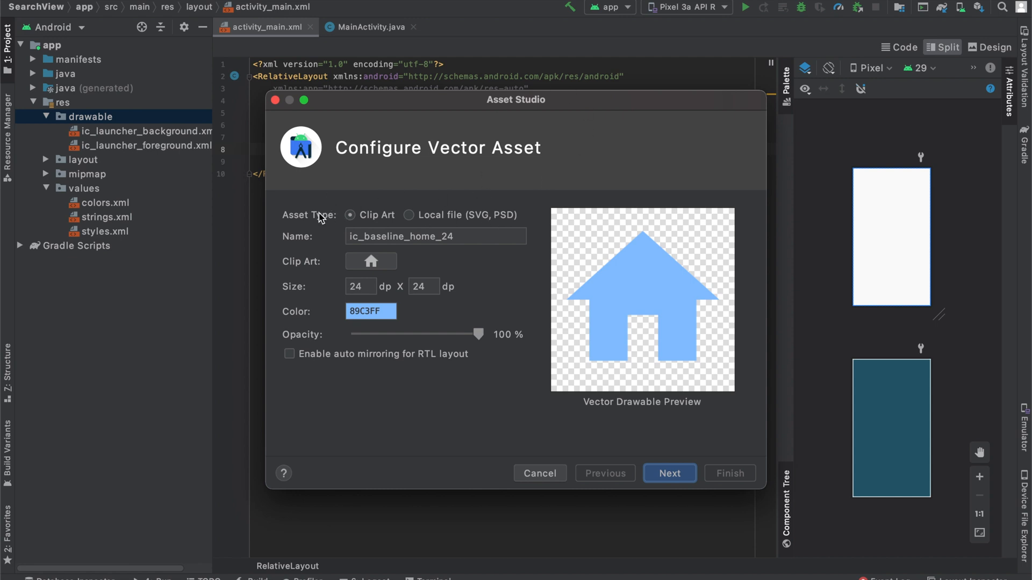
{"action": "mouse_move", "coordinate": [398, 328]}
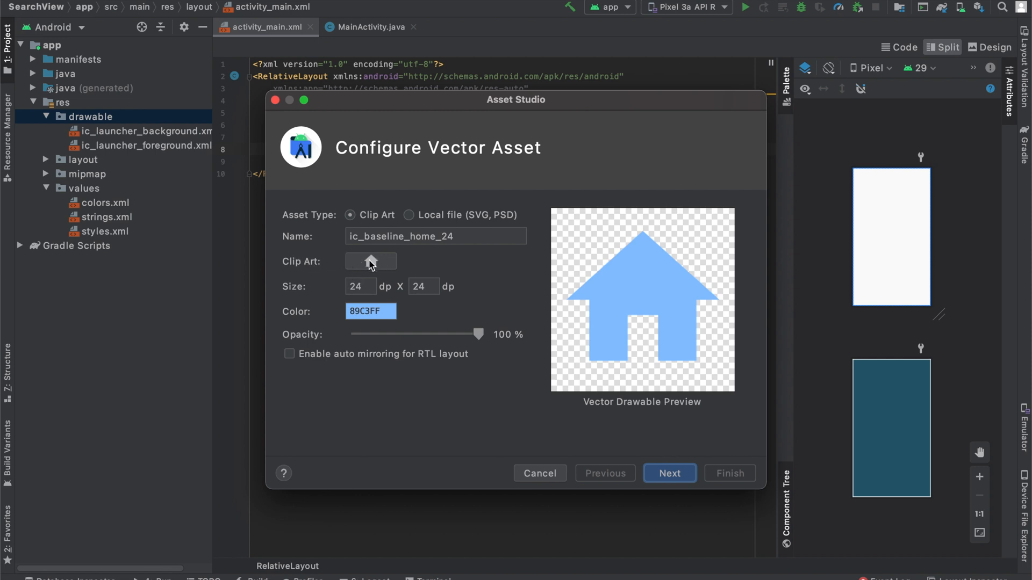
Search the clip art library for 'home' and choose the filled home icon
{"action": "left_click", "coordinate": [369, 261]}
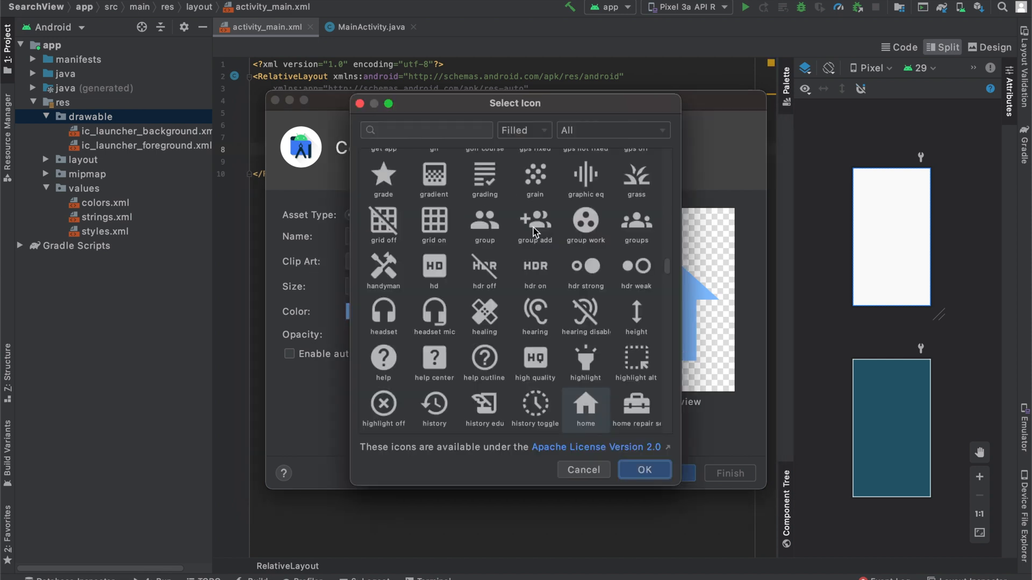
{"action": "scroll", "scroll_direction": "down", "scroll_amount": 3}
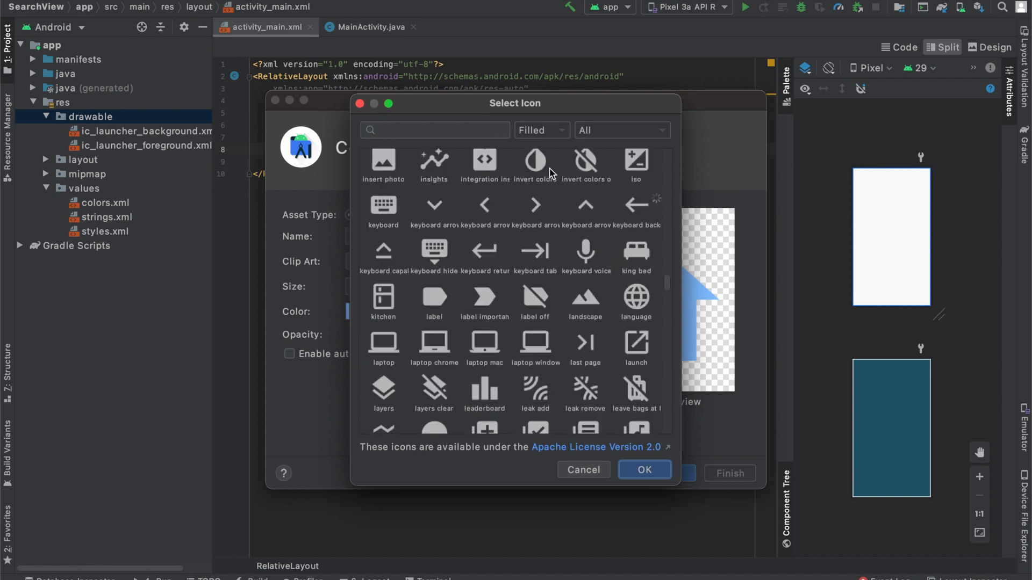
{"action": "left_click", "coordinate": [434, 131]}
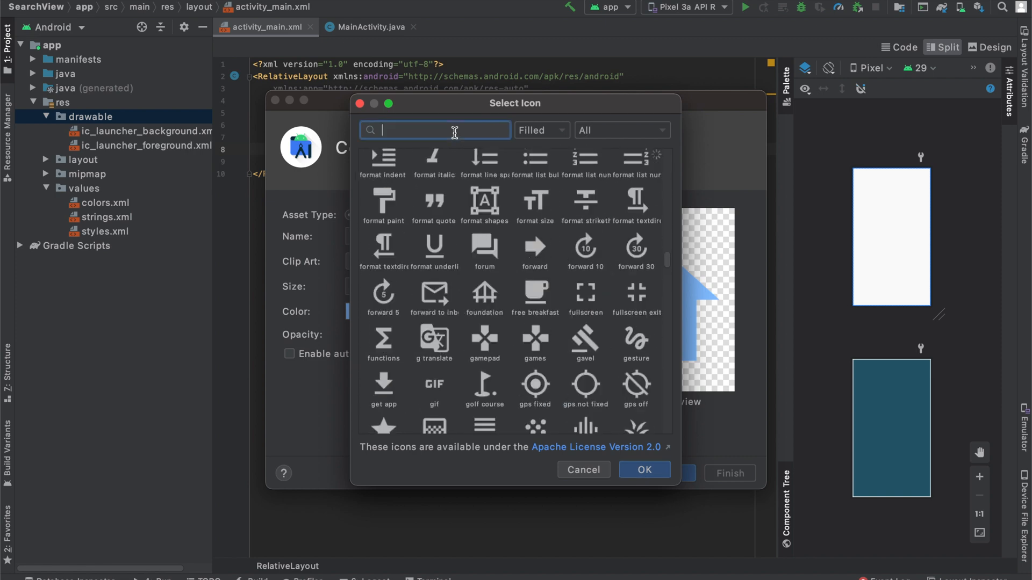
{"action": "type", "text": "home"}
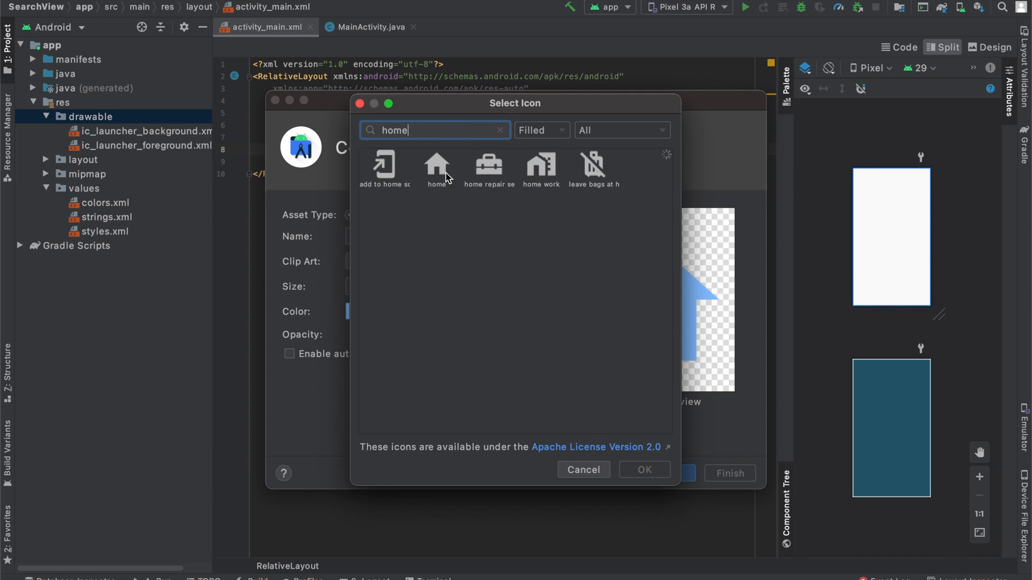
{"action": "left_click", "coordinate": [436, 170]}
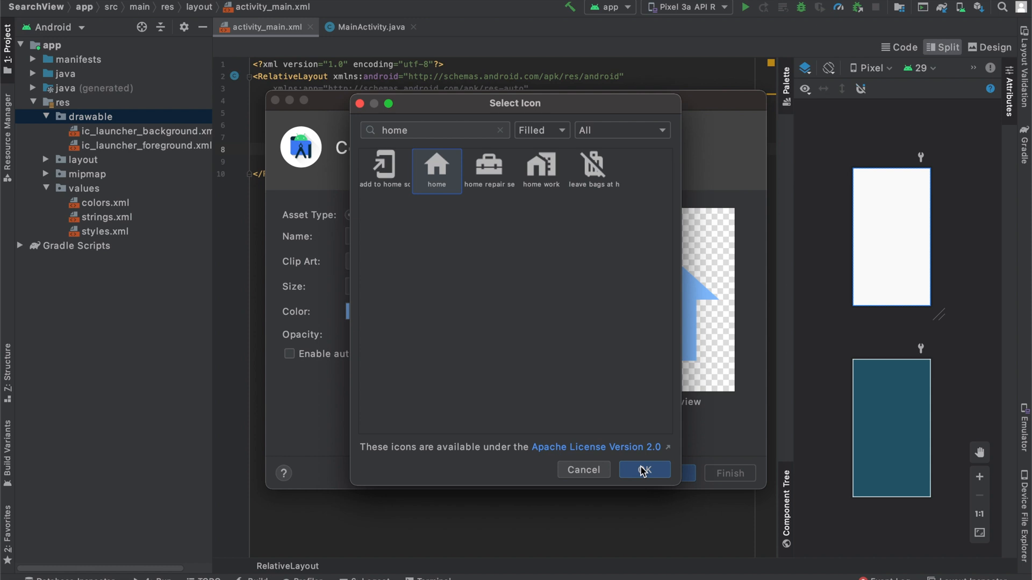
{"action": "left_click", "coordinate": [643, 472]}
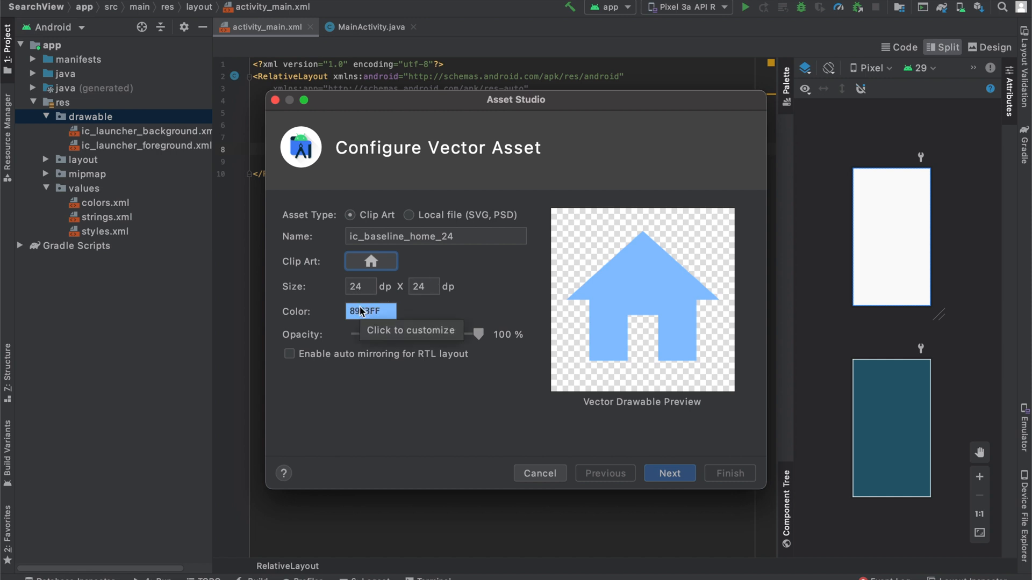
{"action": "mouse_move", "coordinate": [667, 309]}
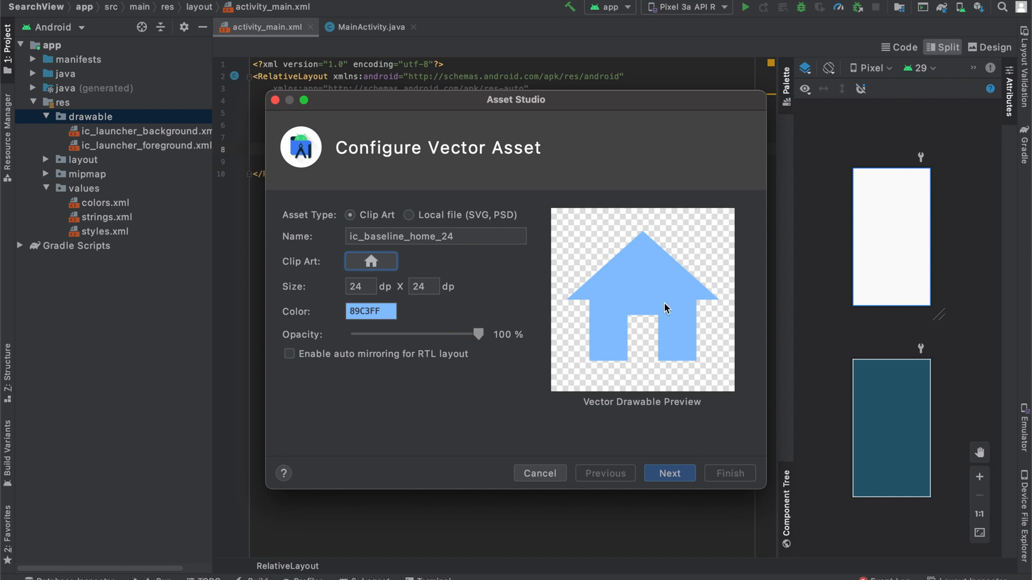
Set the home icon's colour to FF425D red in the colour chooser
{"action": "left_click", "coordinate": [371, 310]}
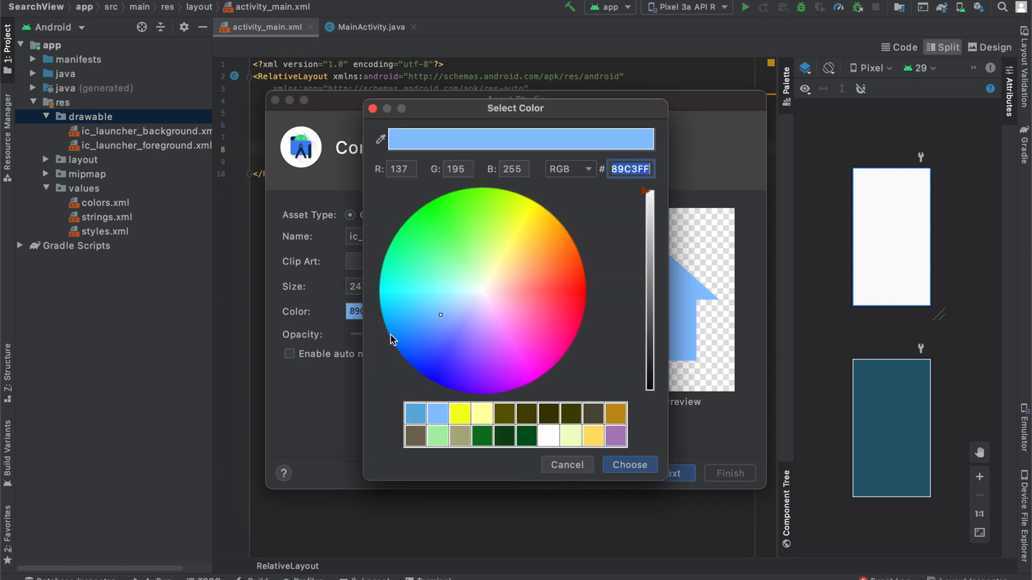
{"action": "left_click", "coordinate": [439, 315]}
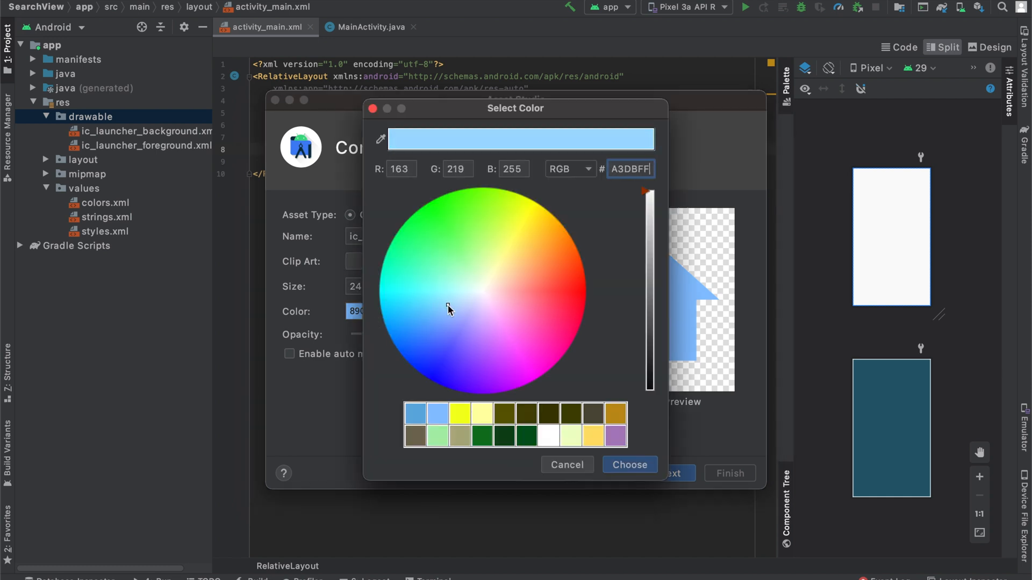
{"action": "left_click", "coordinate": [557, 301]}
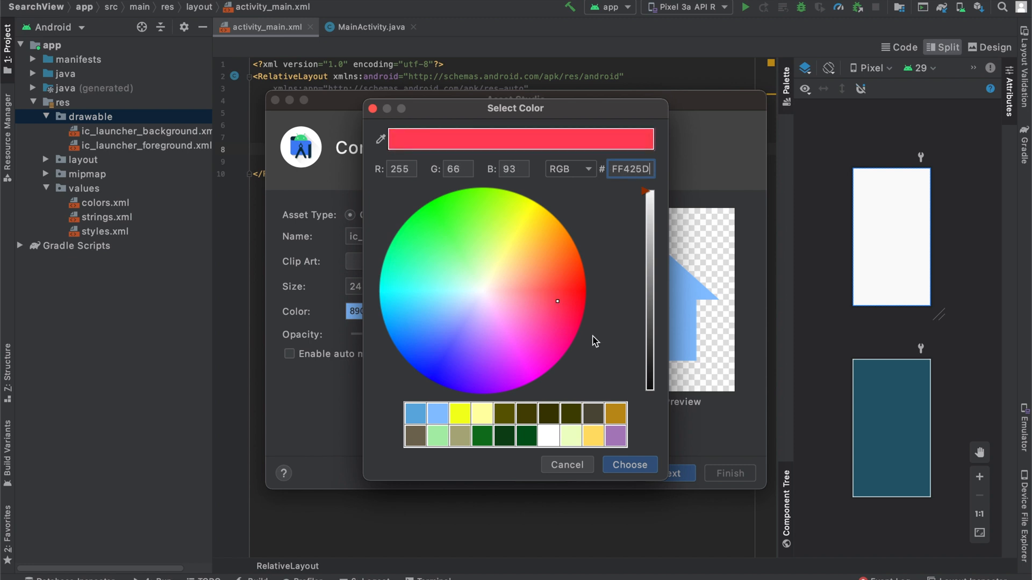
{"action": "left_click", "coordinate": [628, 464]}
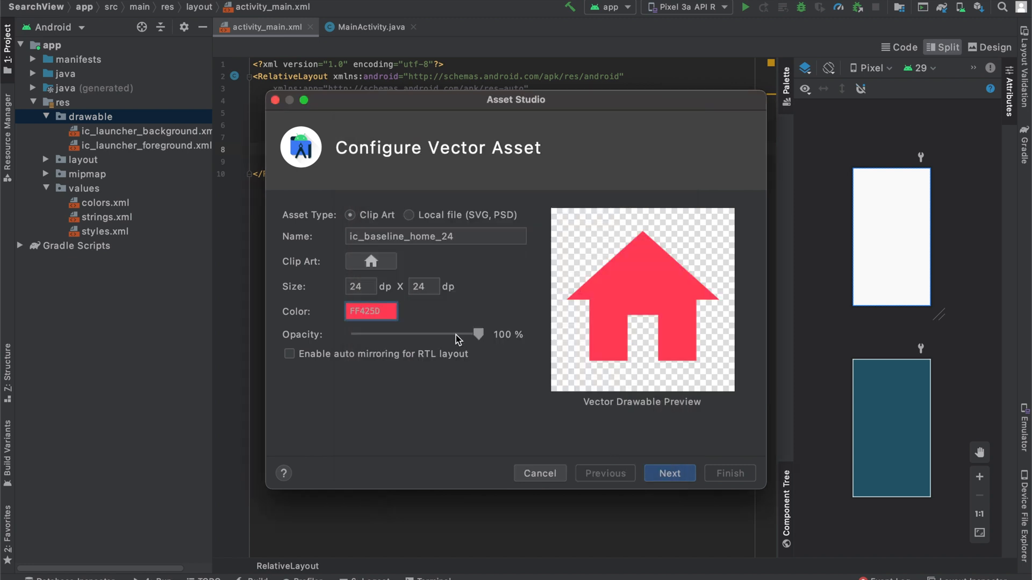
{"action": "mouse_move", "coordinate": [415, 338]}
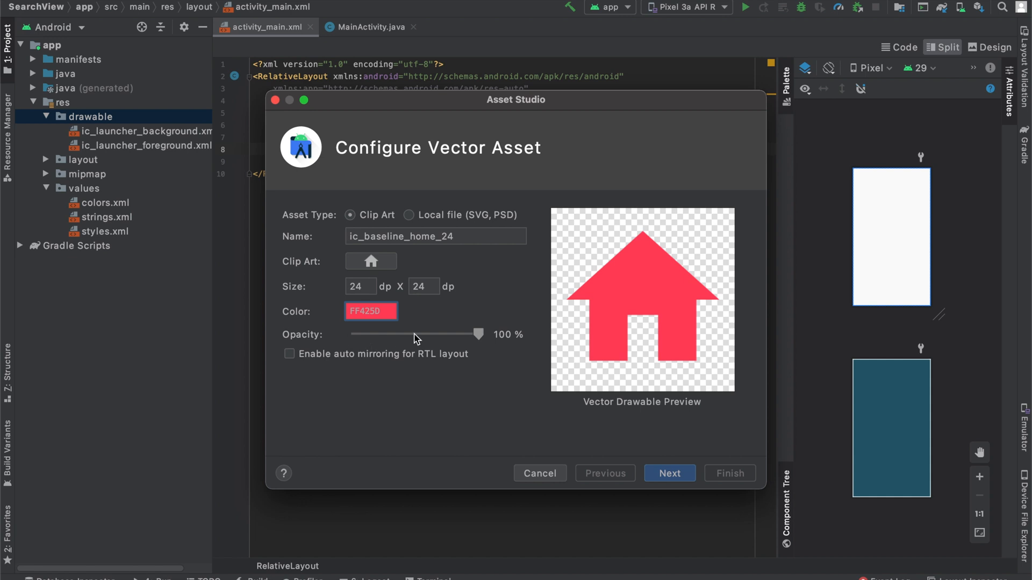
Try the opacity down to about 21–25%, then restore it to 100%
{"action": "left_click_drag", "start_coordinate": [478, 334], "coordinate": [383, 334]}
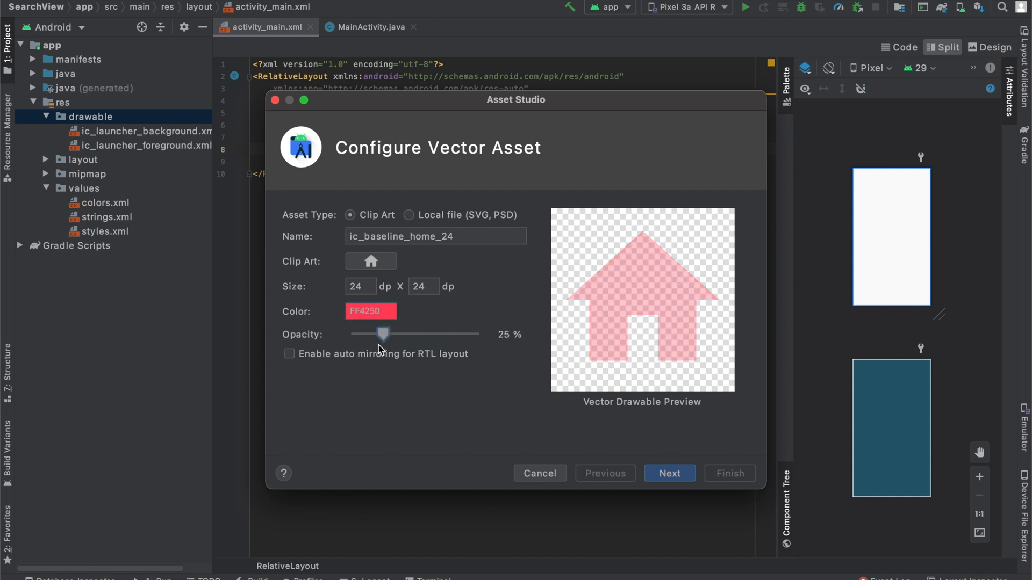
{"action": "left_click_drag", "start_coordinate": [382, 334], "coordinate": [379, 335]}
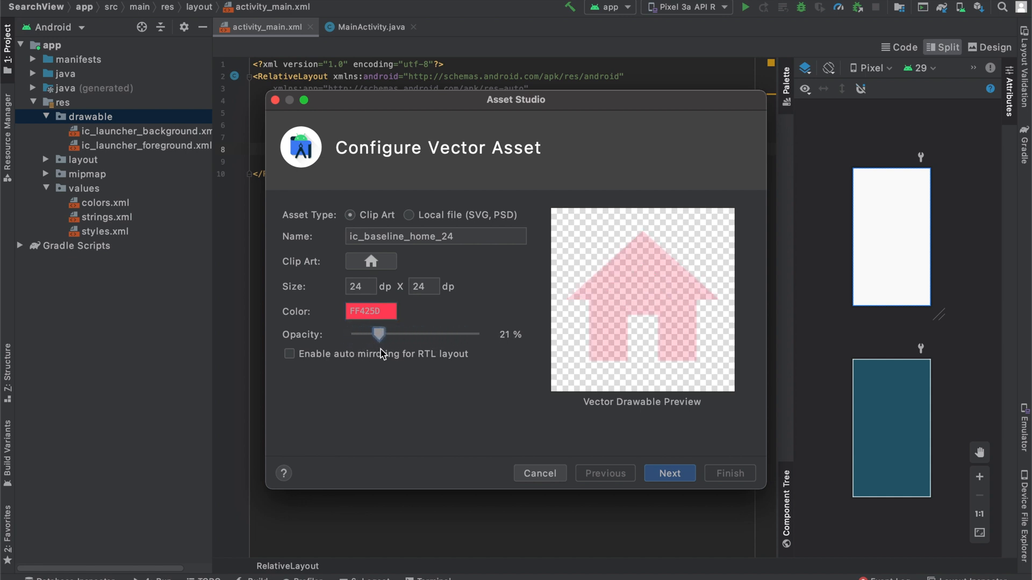
{"action": "left_click_drag", "start_coordinate": [378, 334], "coordinate": [477, 334]}
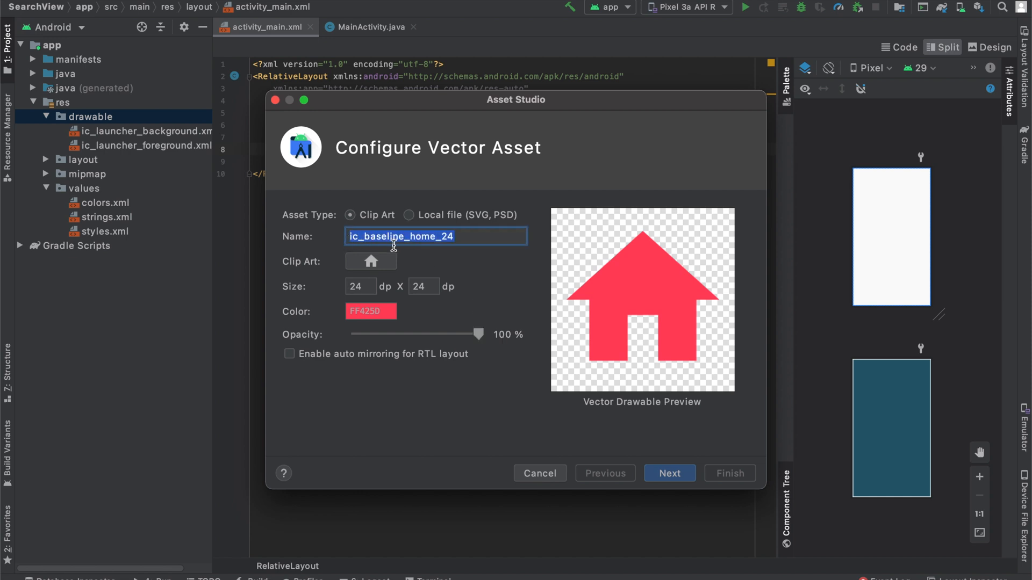
{"action": "mouse_move", "coordinate": [483, 276]}
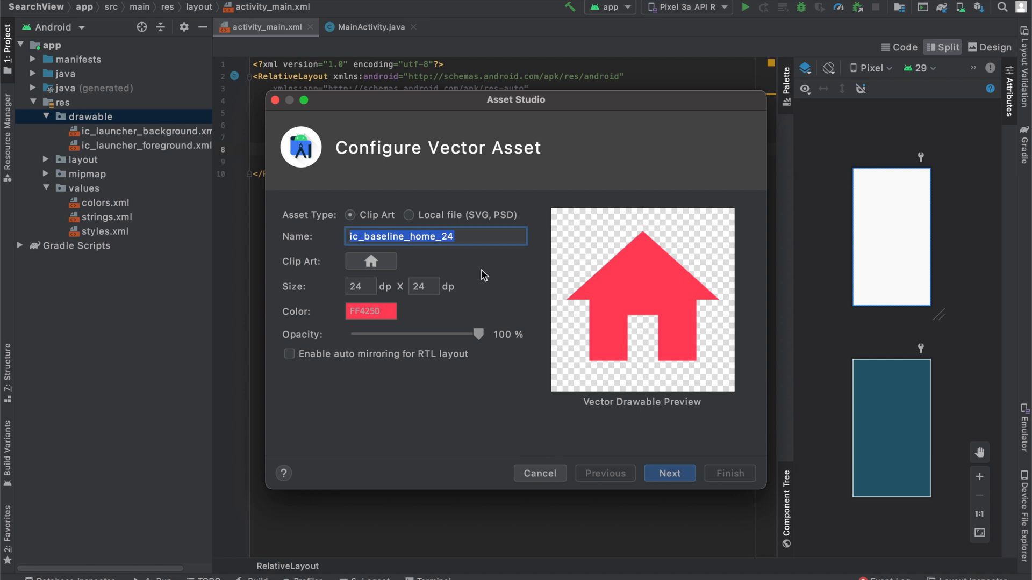
Name the asset home_icon and continue to Confirm Icon Path
{"action": "type", "text": "home_icon"}
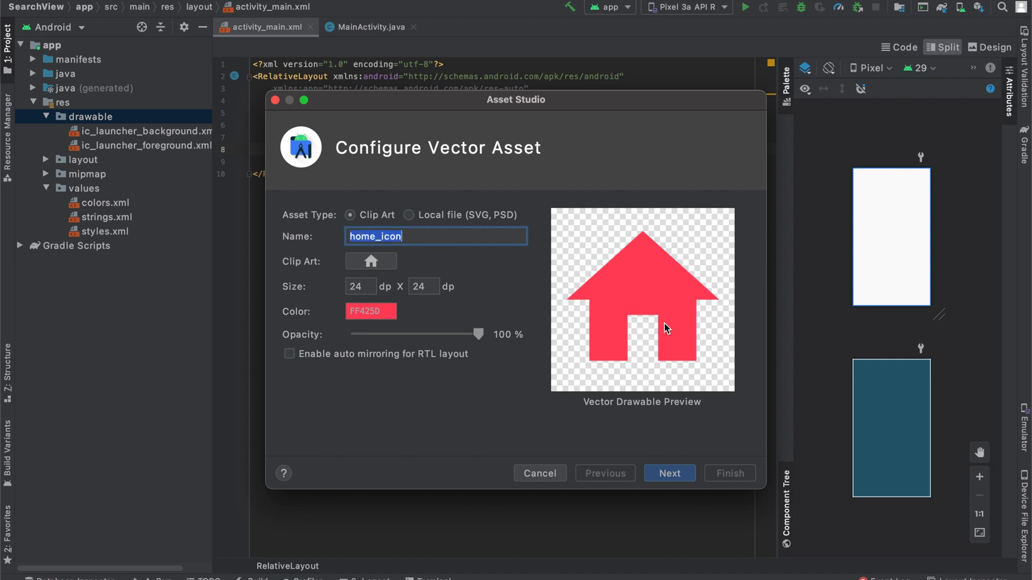
{"action": "left_click", "coordinate": [668, 473]}
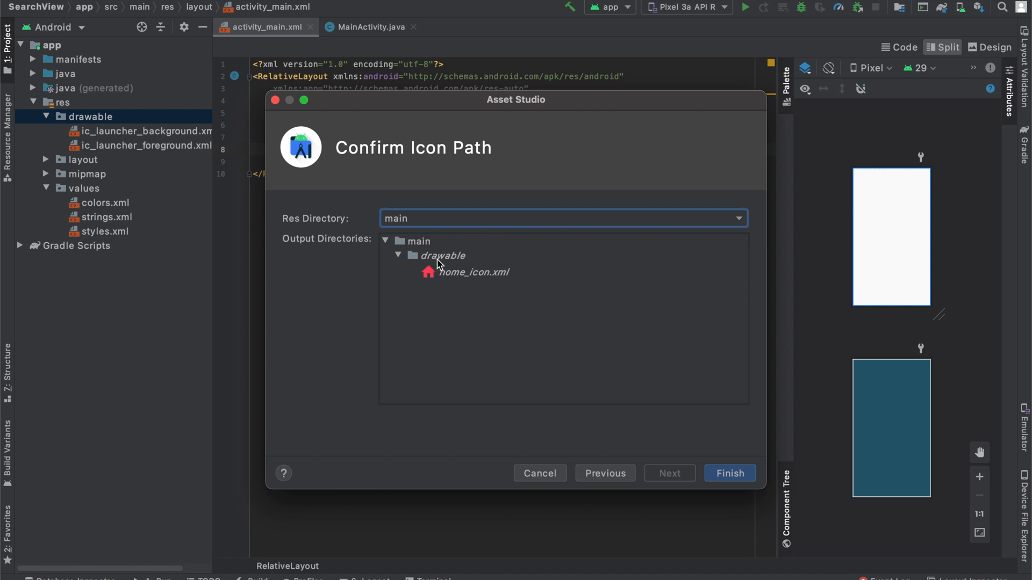
{"action": "mouse_move", "coordinate": [788, 444]}
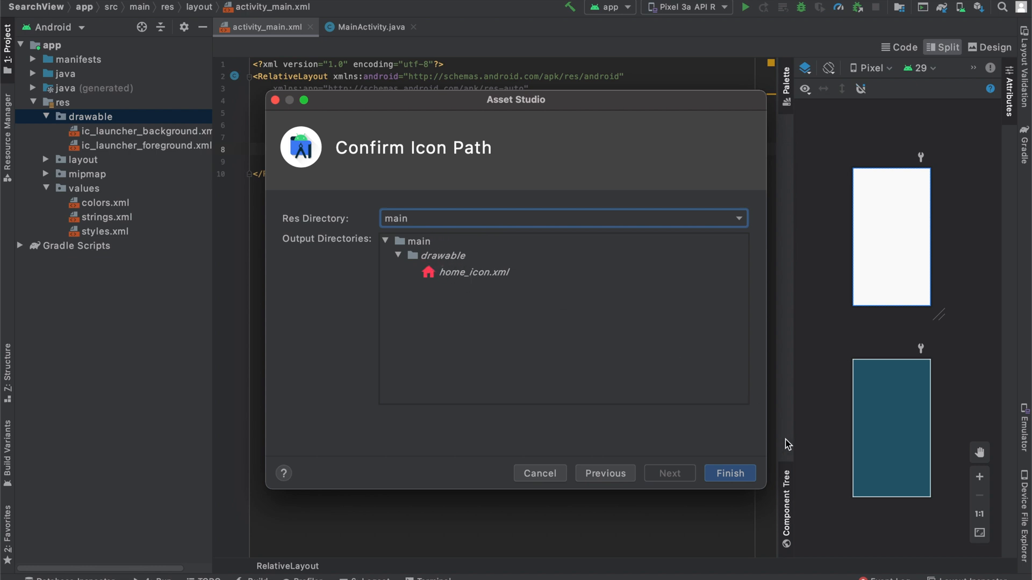
Finish creating home_icon.xml, view it, and return to activity_main.xml
{"action": "left_click", "coordinate": [729, 472]}
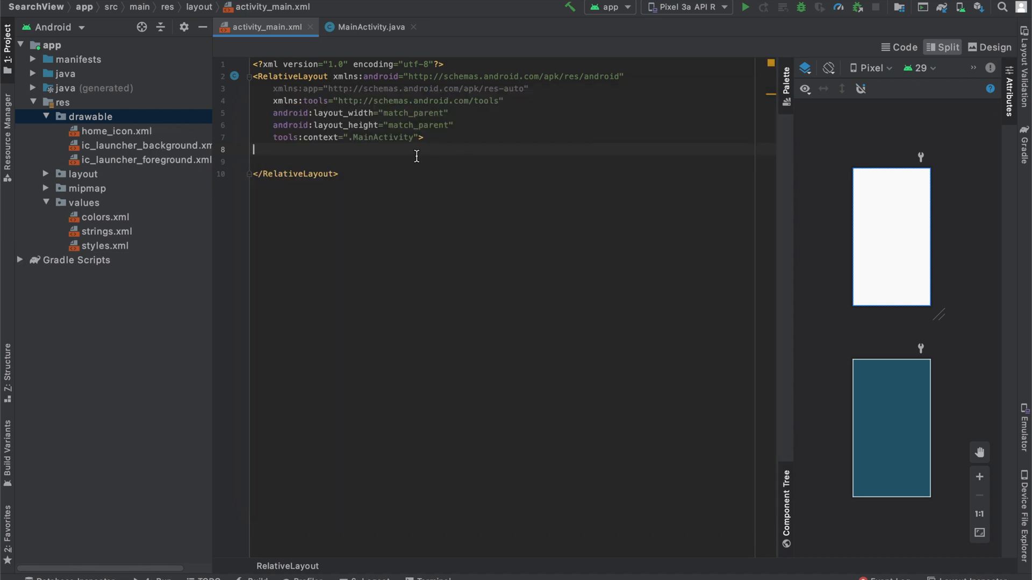
{"action": "double_click", "coordinate": [117, 131]}
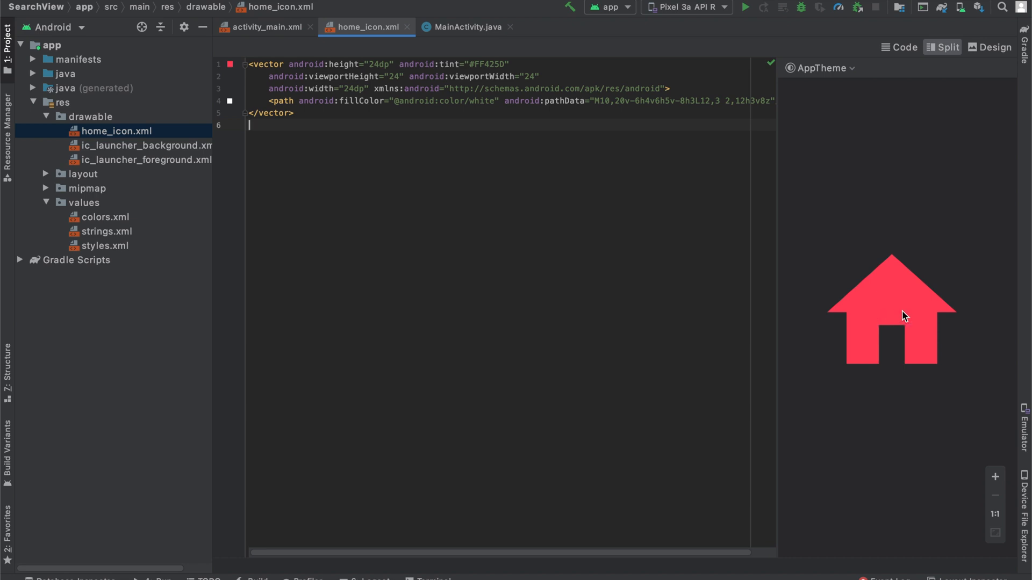
{"action": "left_click", "coordinate": [265, 27]}
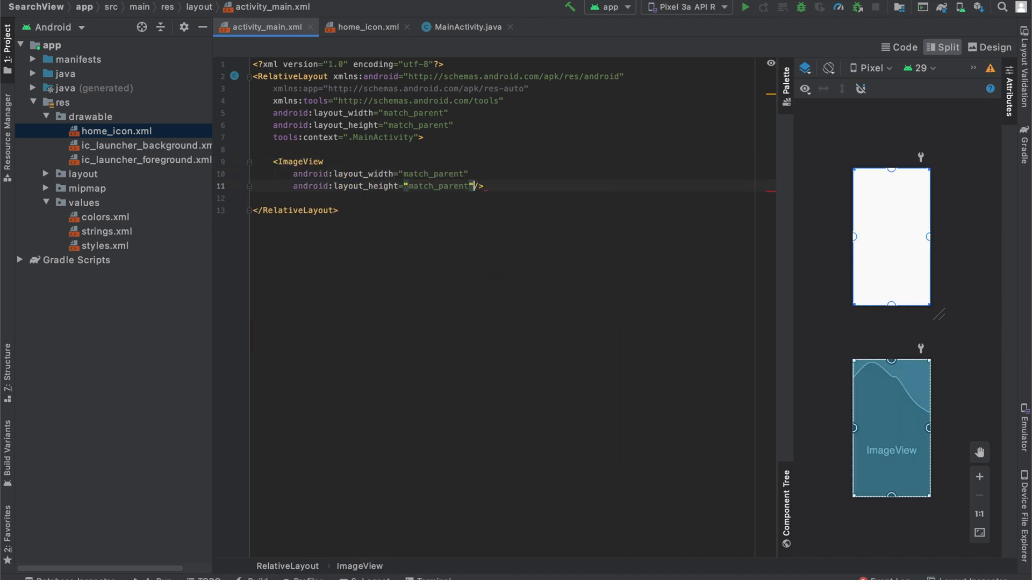
{"action": "type", "text": "android:"}
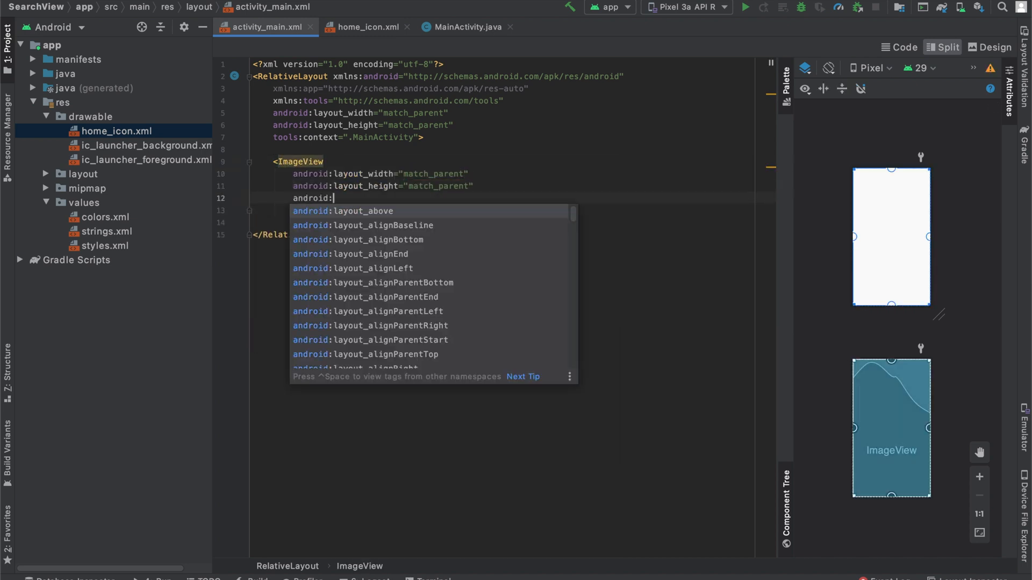
{"action": "type", "text": "src="}
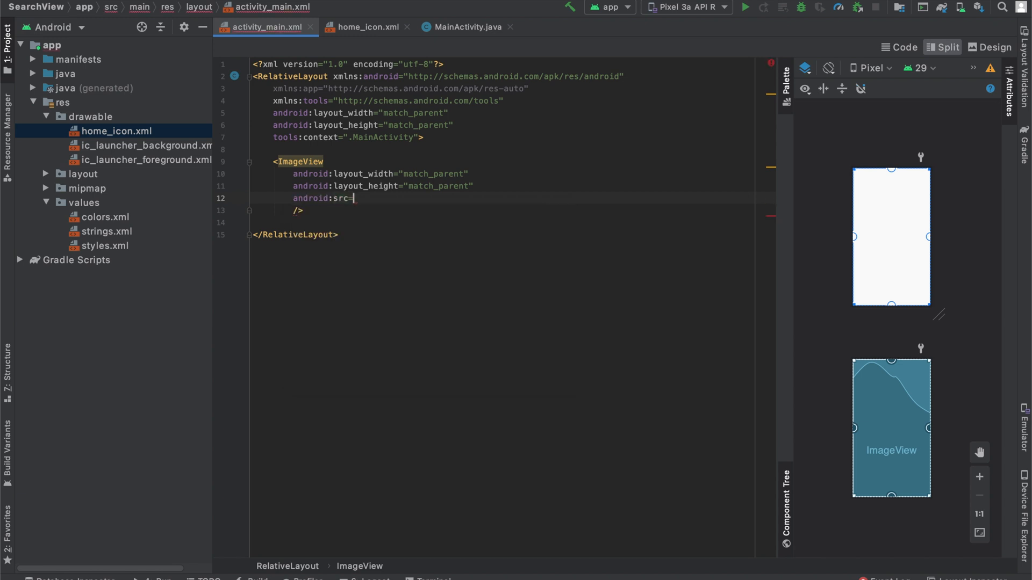
{"action": "type", "text": "\"@d"}
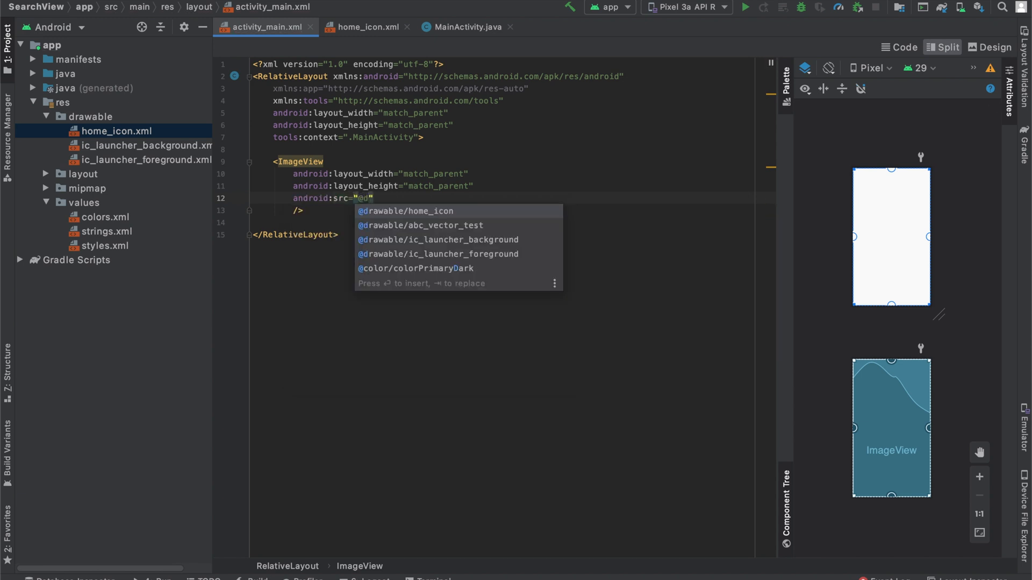
{"action": "left_click", "coordinate": [405, 211]}
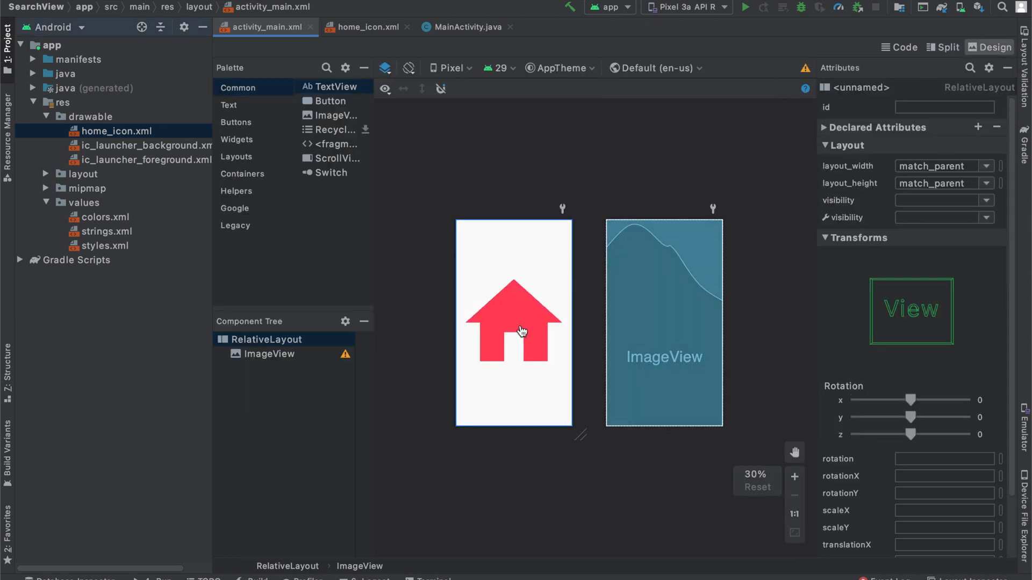
Select the red house ImageView in Design view, then show XML code only
{"action": "left_click", "coordinate": [512, 323]}
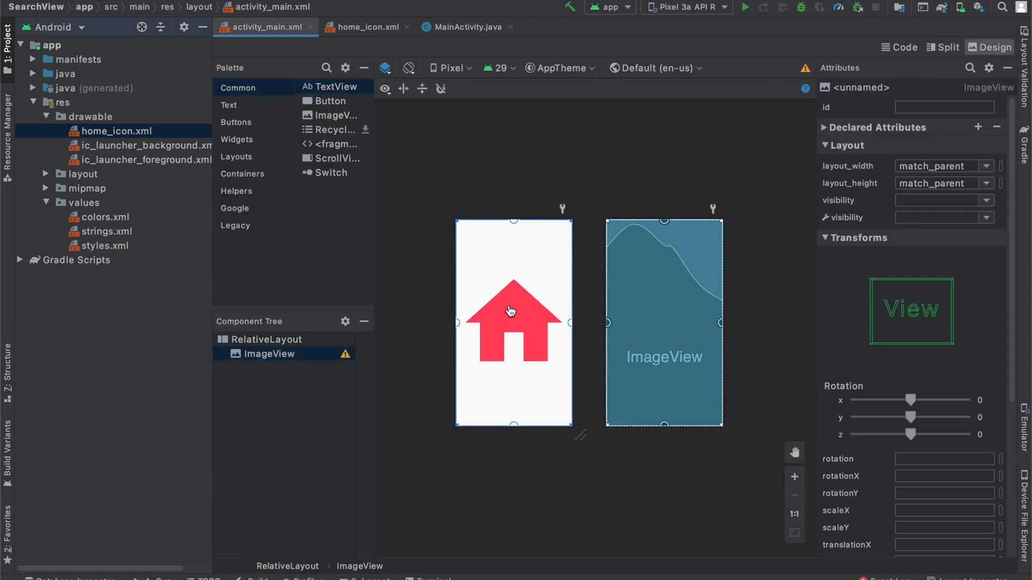
{"action": "mouse_move", "coordinate": [453, 160]}
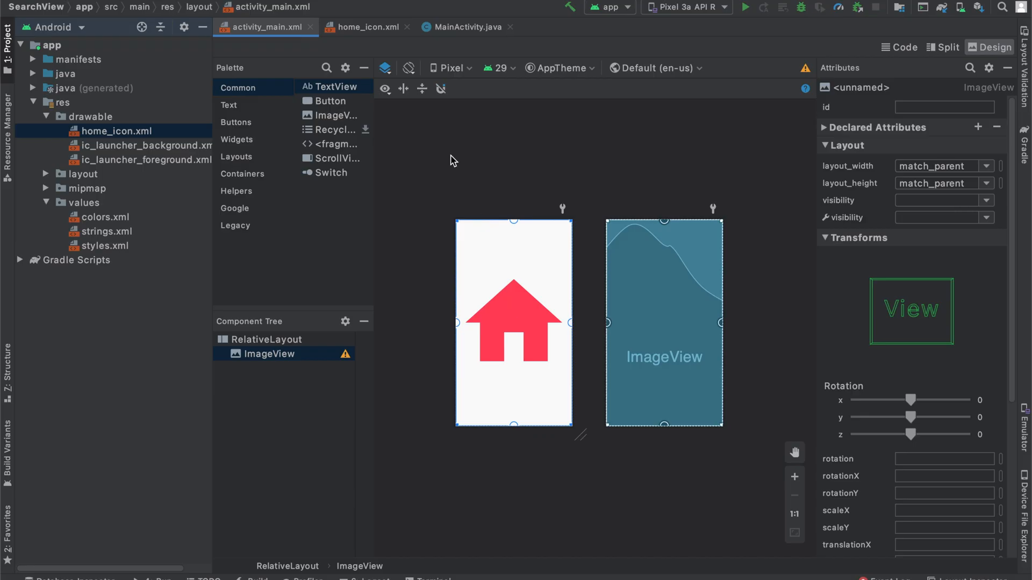
{"action": "left_click", "coordinate": [899, 47]}
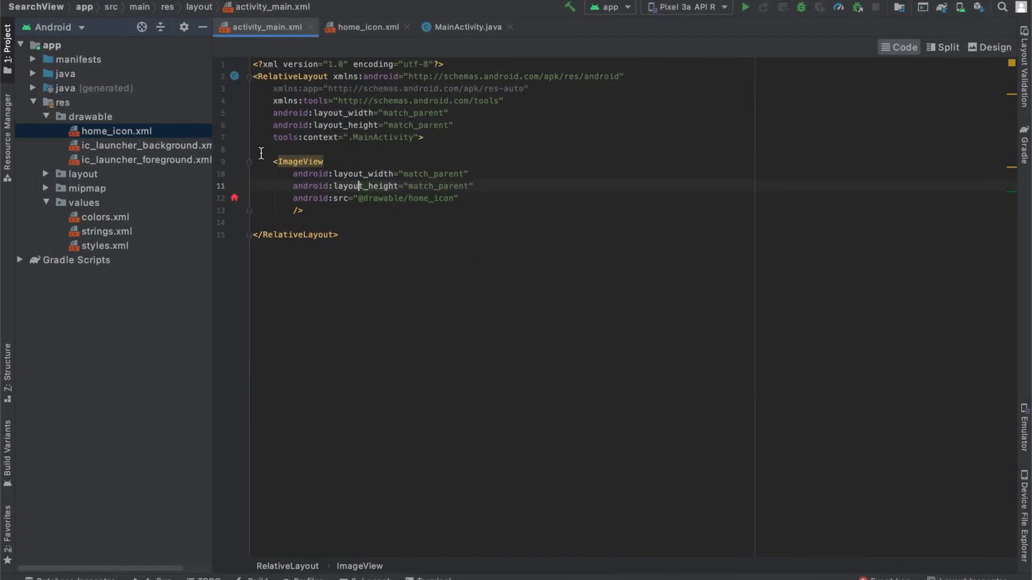